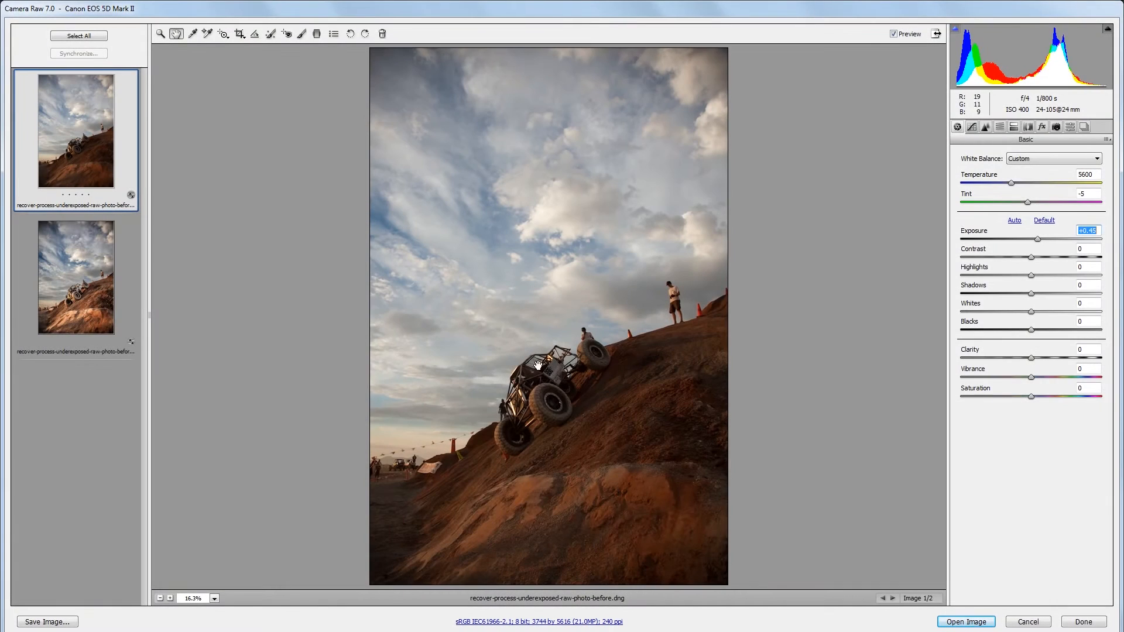
Step: Review the Detail, Effects and HSL Luminance panels showing sharpening and Blues -25, then return to Basic
left_click(302, 34)
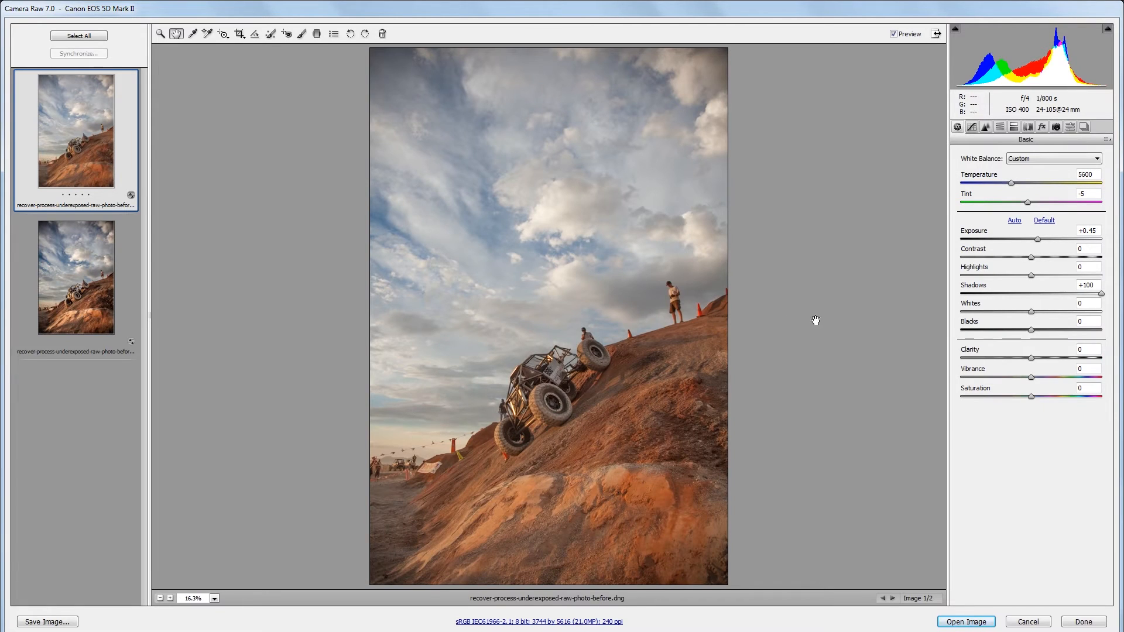
left_click(985, 126)
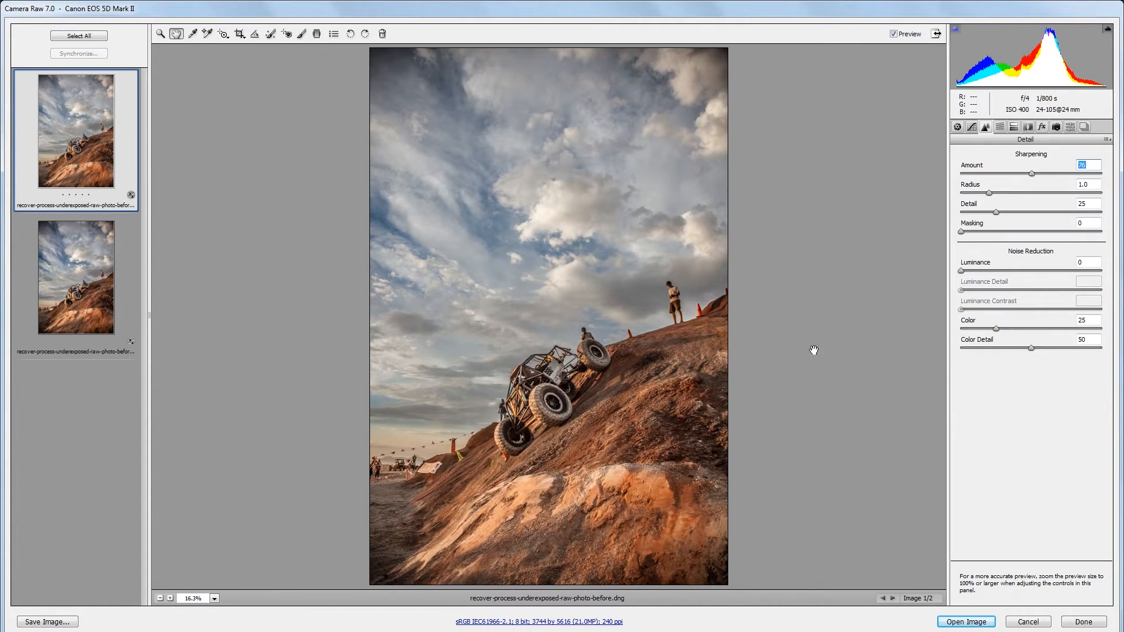
left_click(1042, 127)
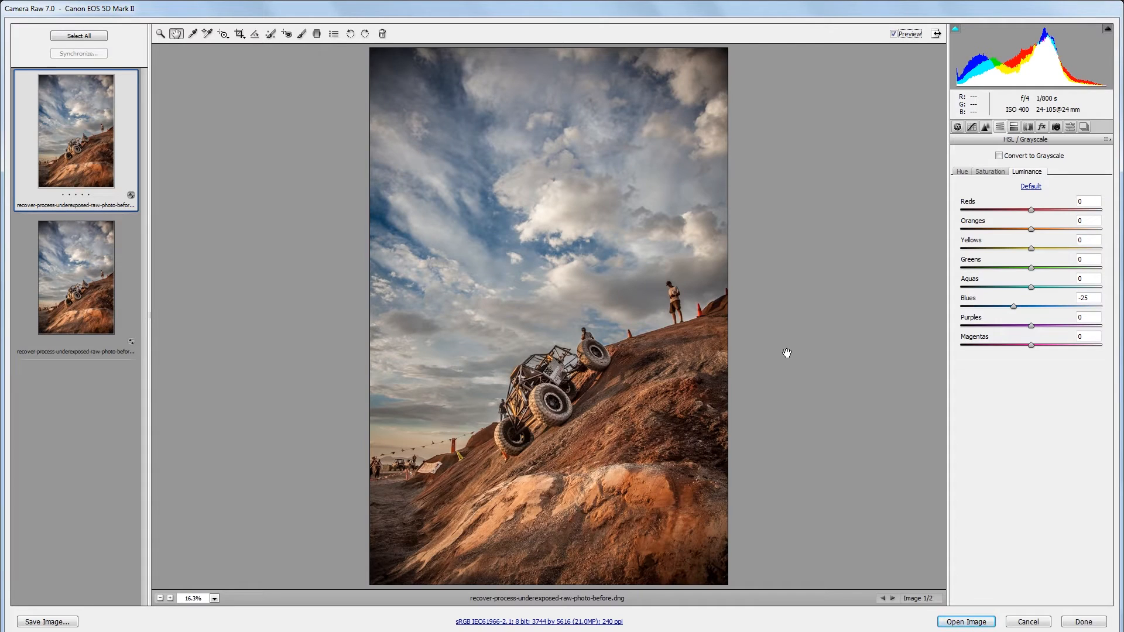
left_click(956, 127)
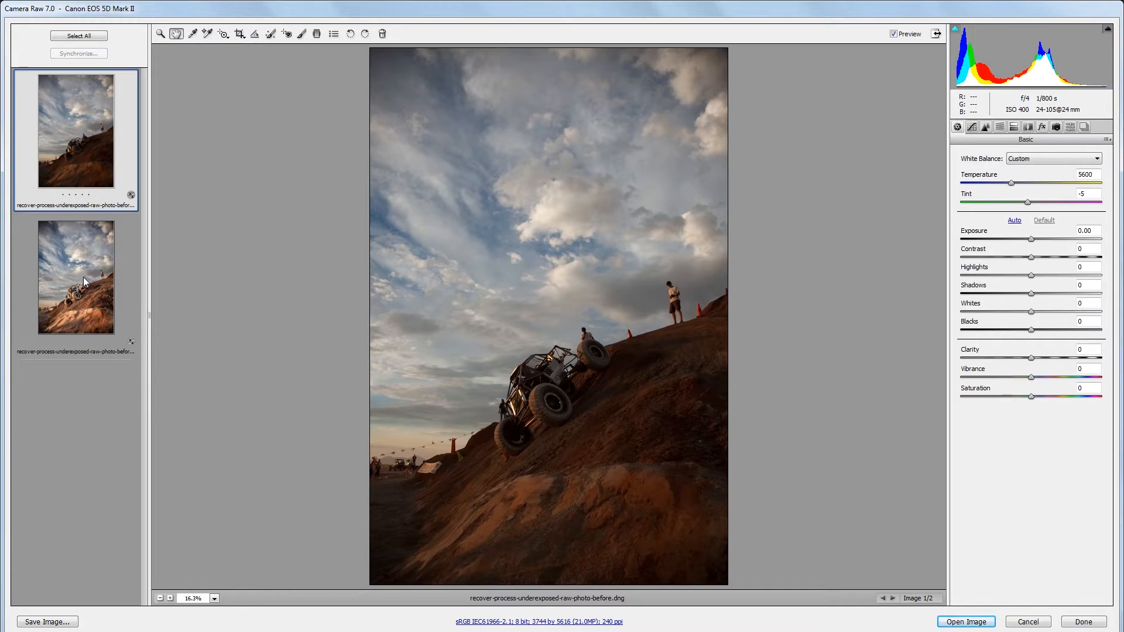
mouse_move(199, 286)
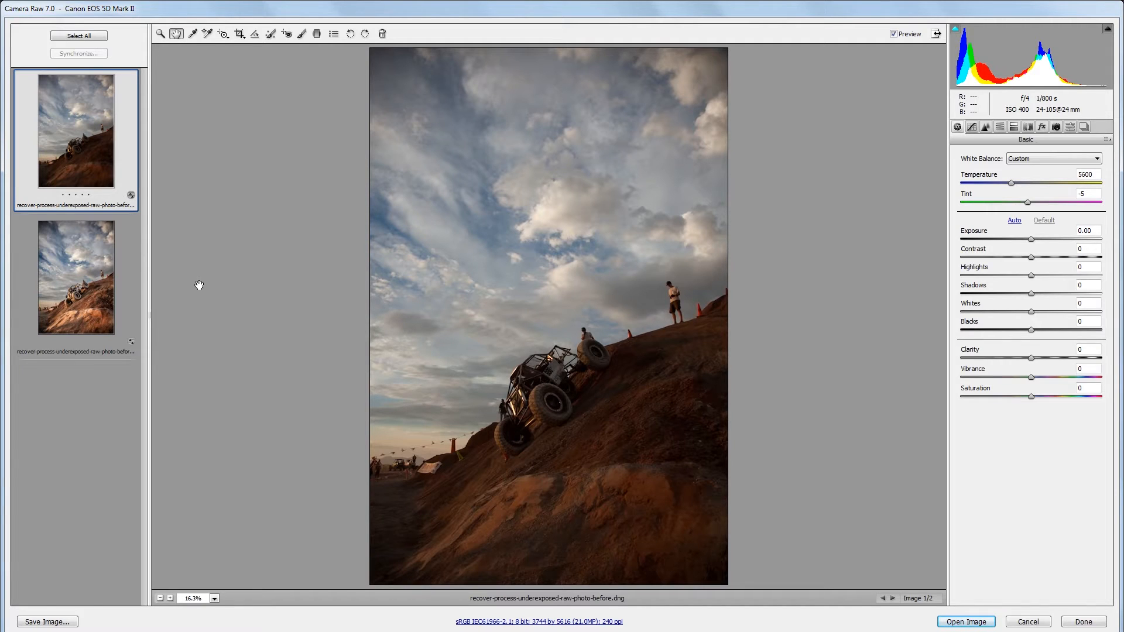
mouse_move(356, 333)
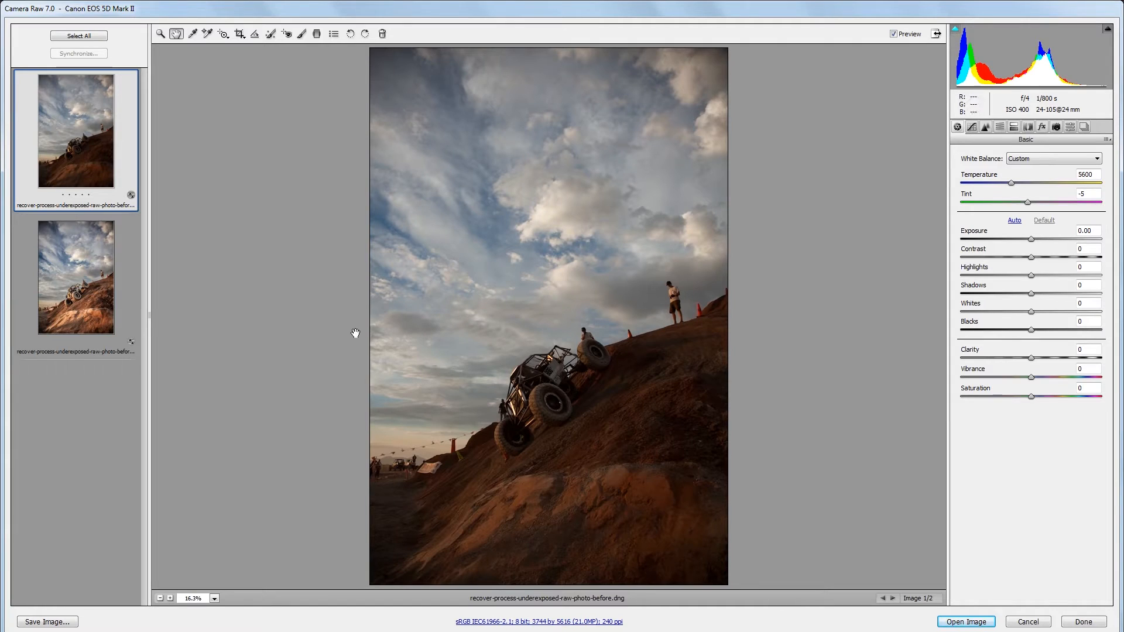
mouse_move(183, 244)
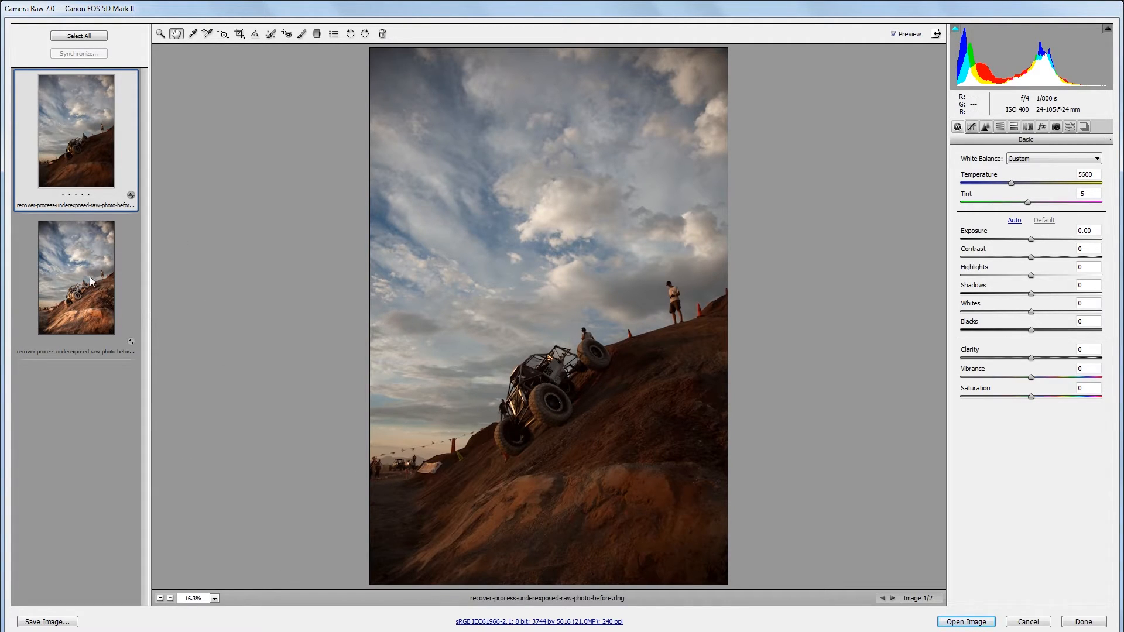
left_click(74, 279)
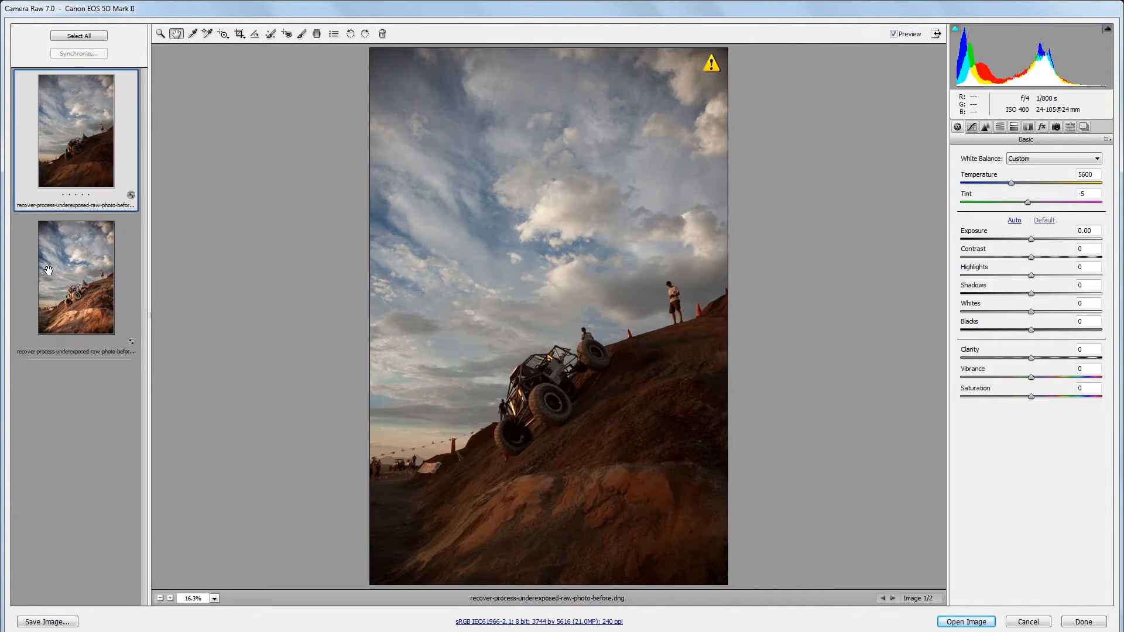
left_click(75, 278)
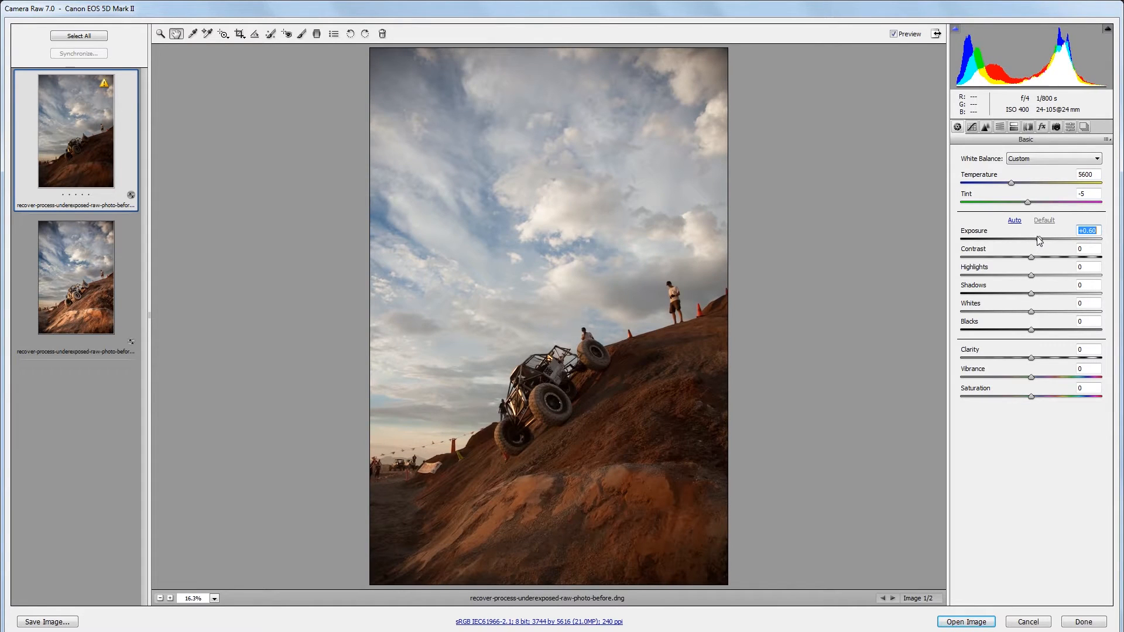
Step: Raise Exposure to +0.45 and Shadows to +100 to reveal the dark hillside and jeep
left_click_drag(1057, 238, 1054, 239)
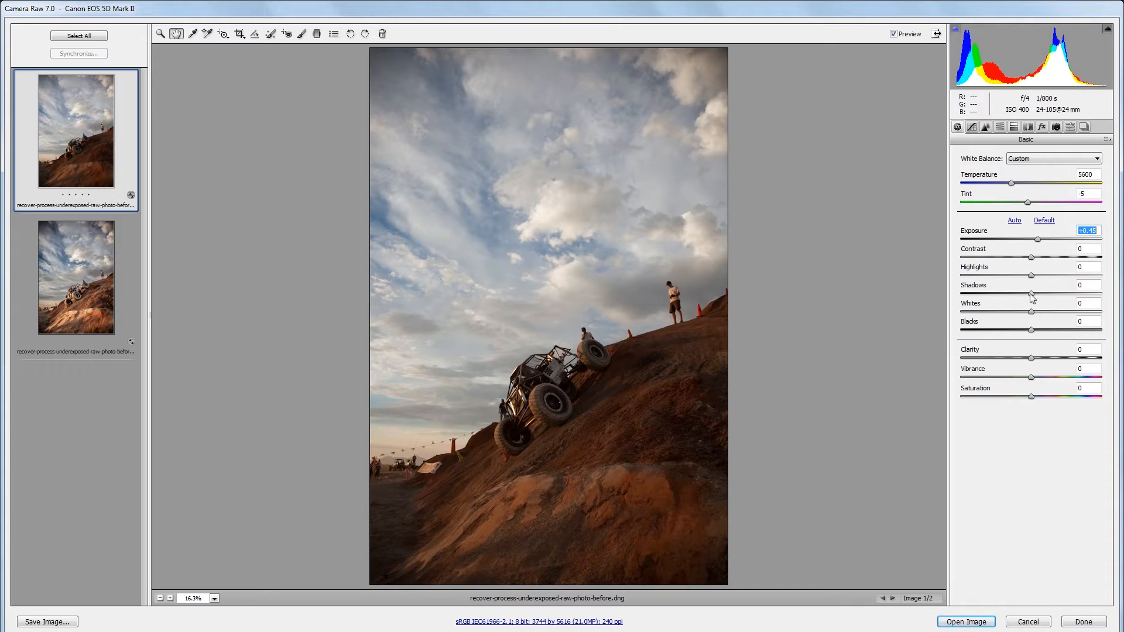
left_click_drag(1050, 295, 1101, 295)
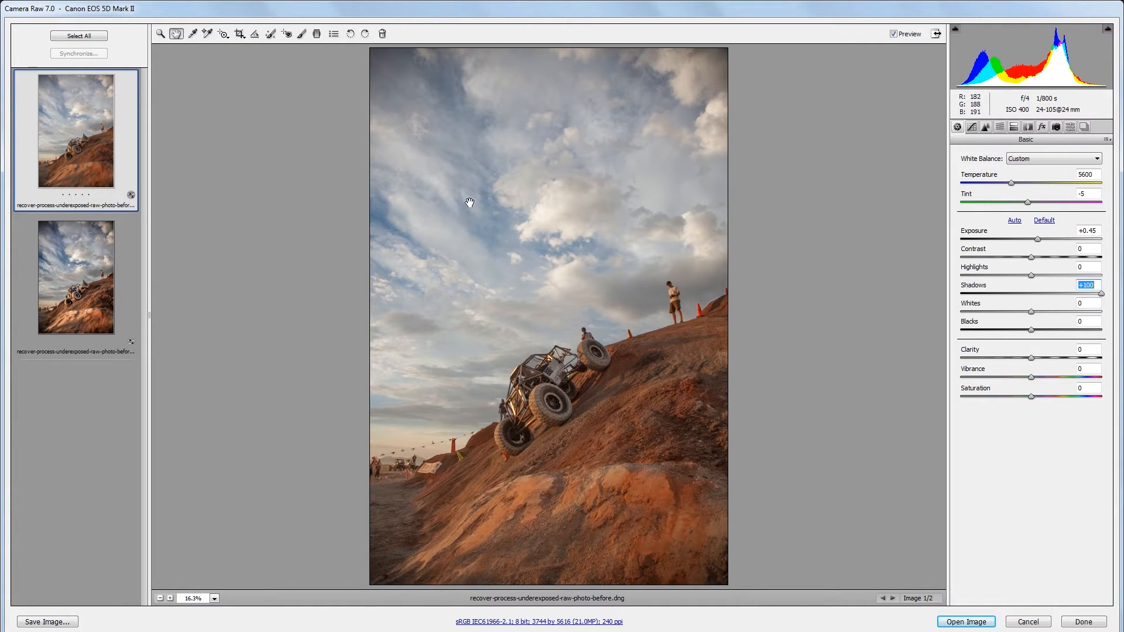
mouse_move(316, 34)
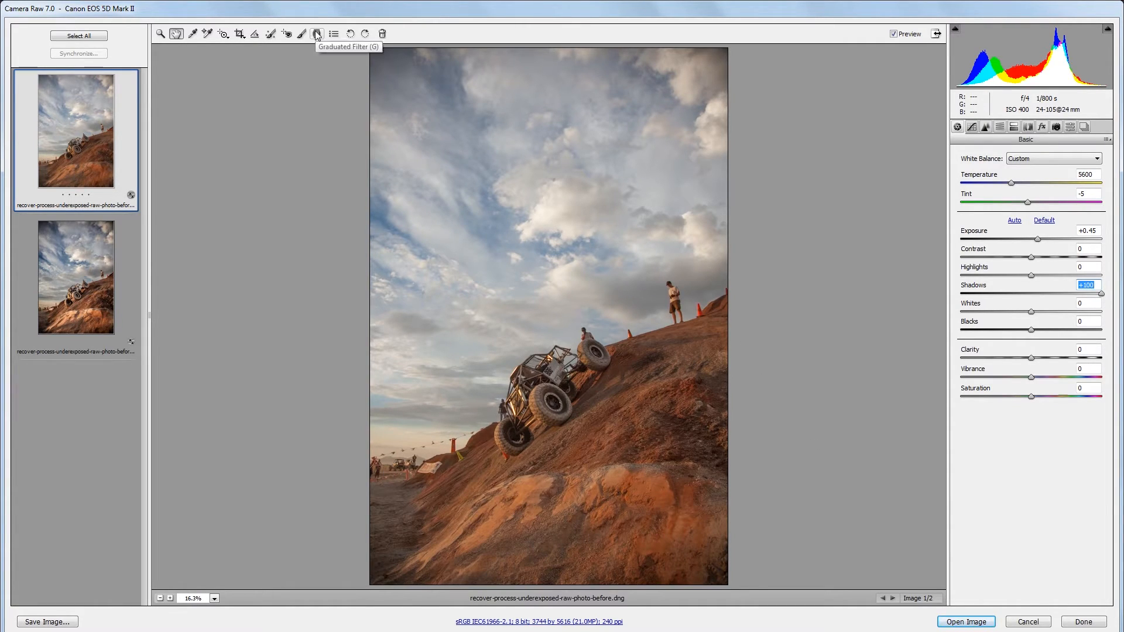
left_click(318, 34)
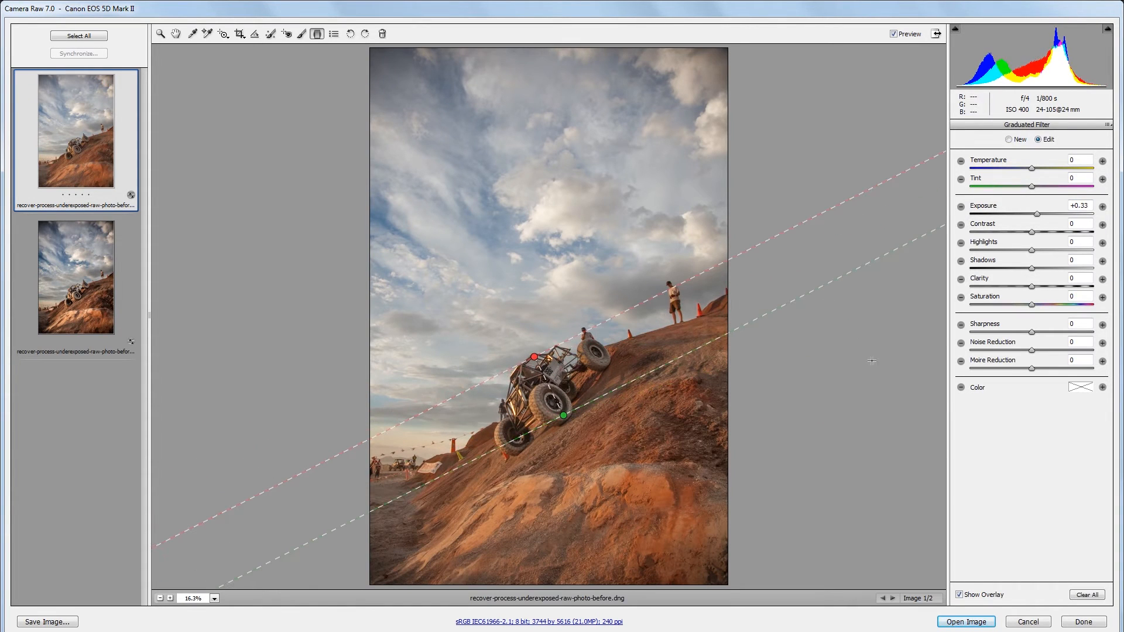
mouse_move(703, 449)
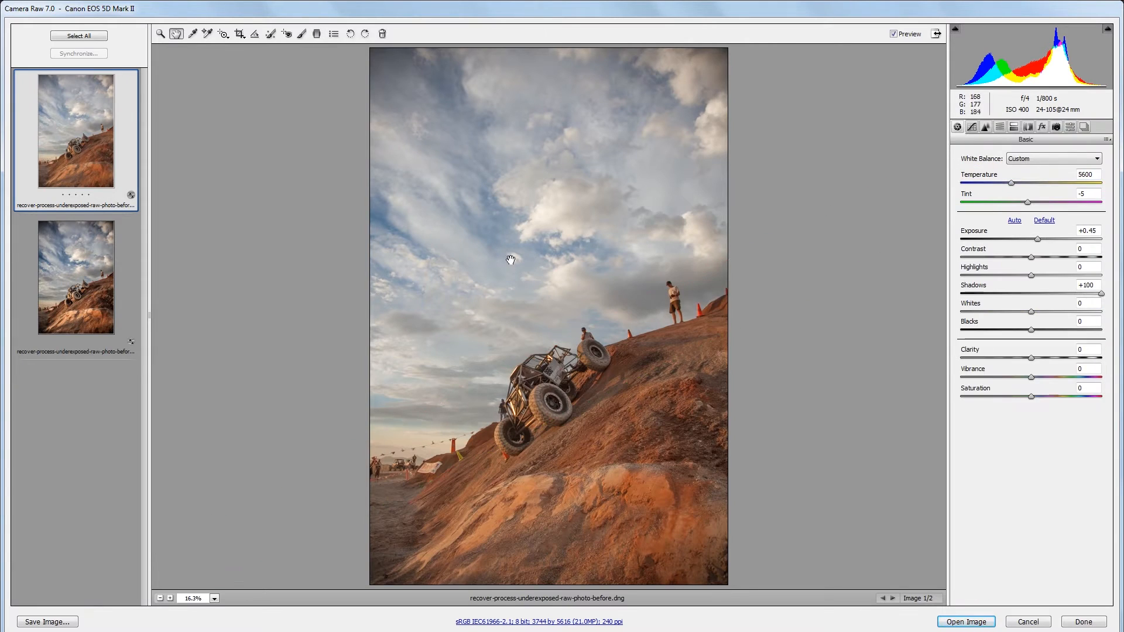
mouse_move(747, 330)
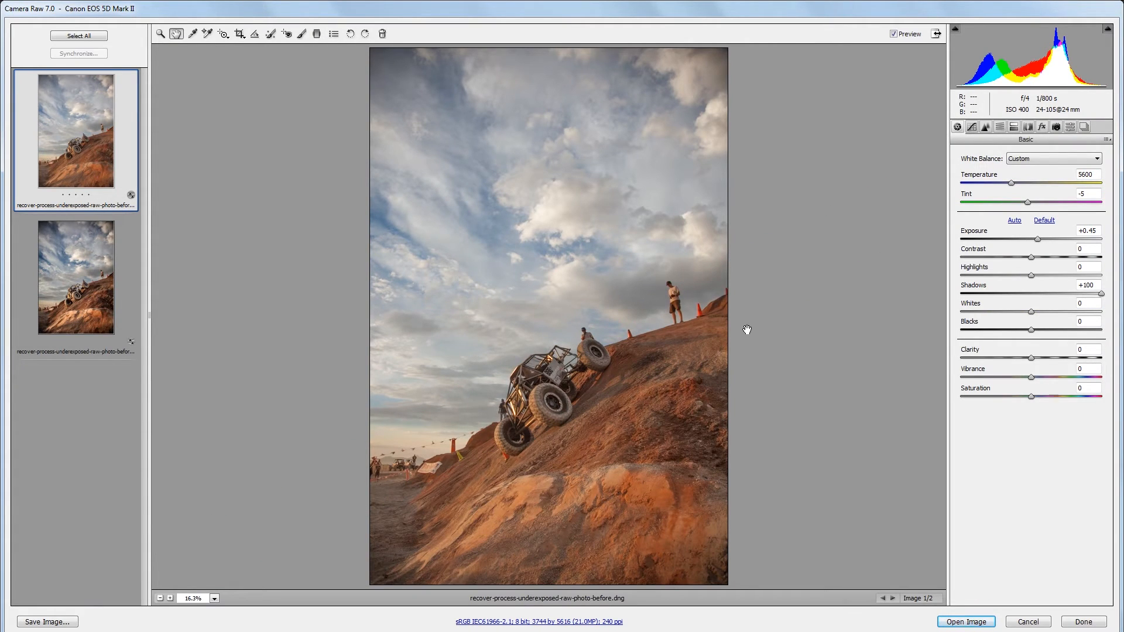
mouse_move(780, 310)
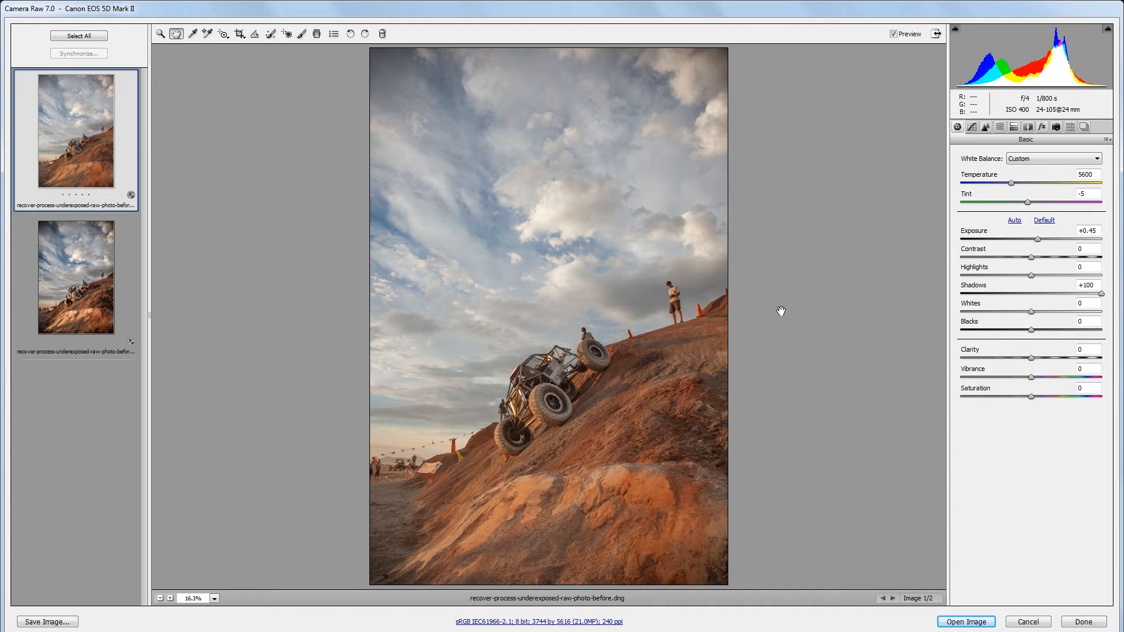
mouse_move(1024, 368)
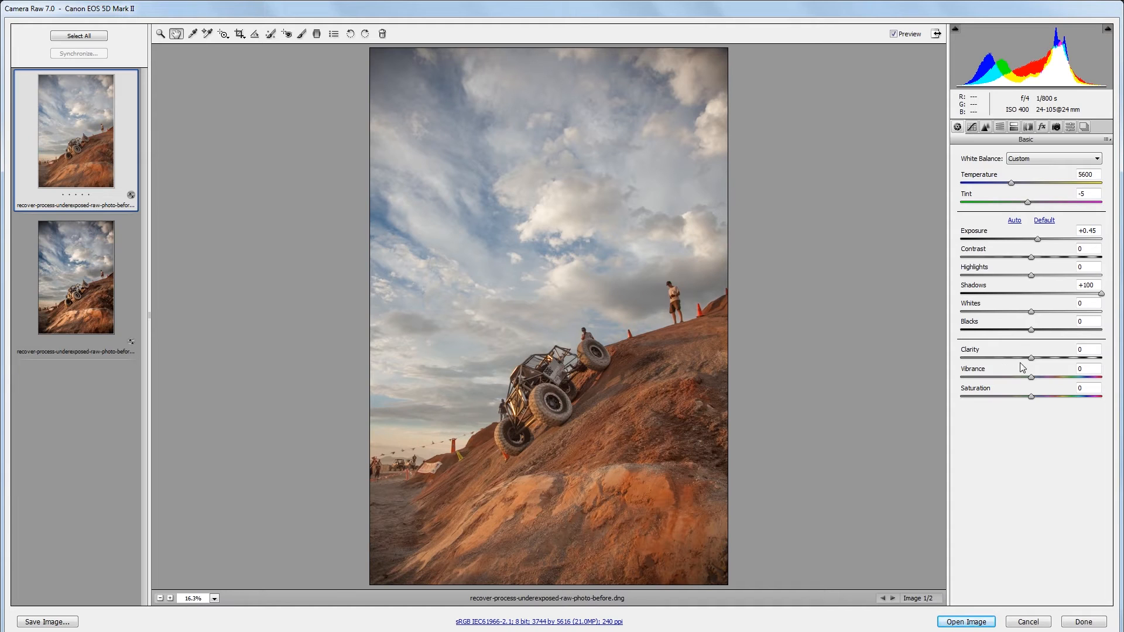
Step: Push Clarity to +100 for crisper midtone detail in the rocks and clouds
left_click_drag(1051, 357, 1100, 357)
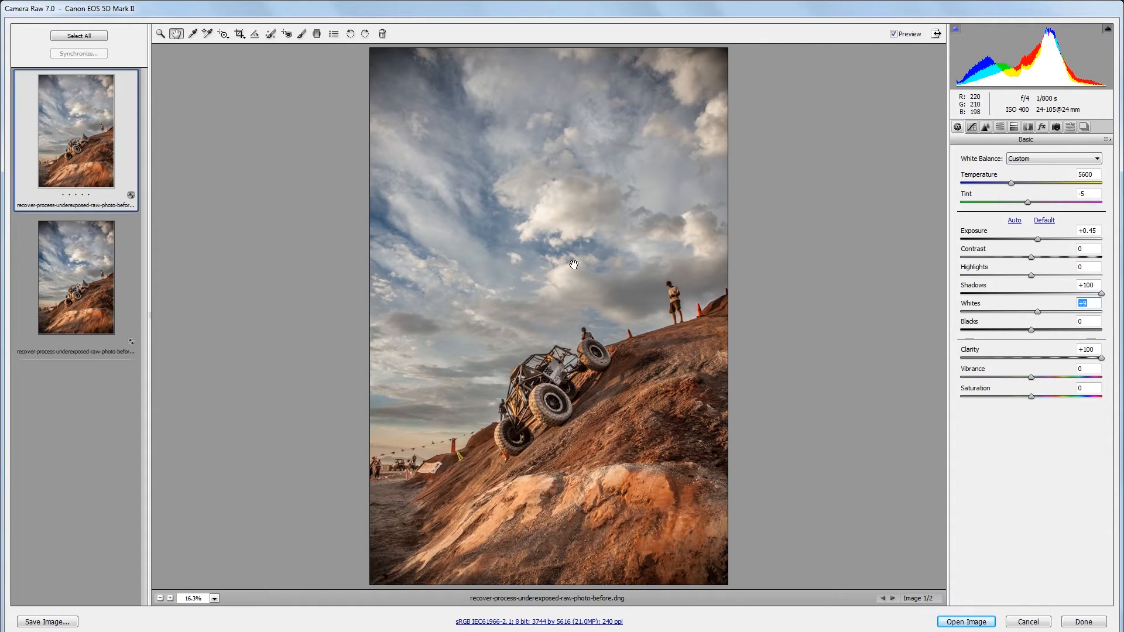
mouse_move(765, 303)
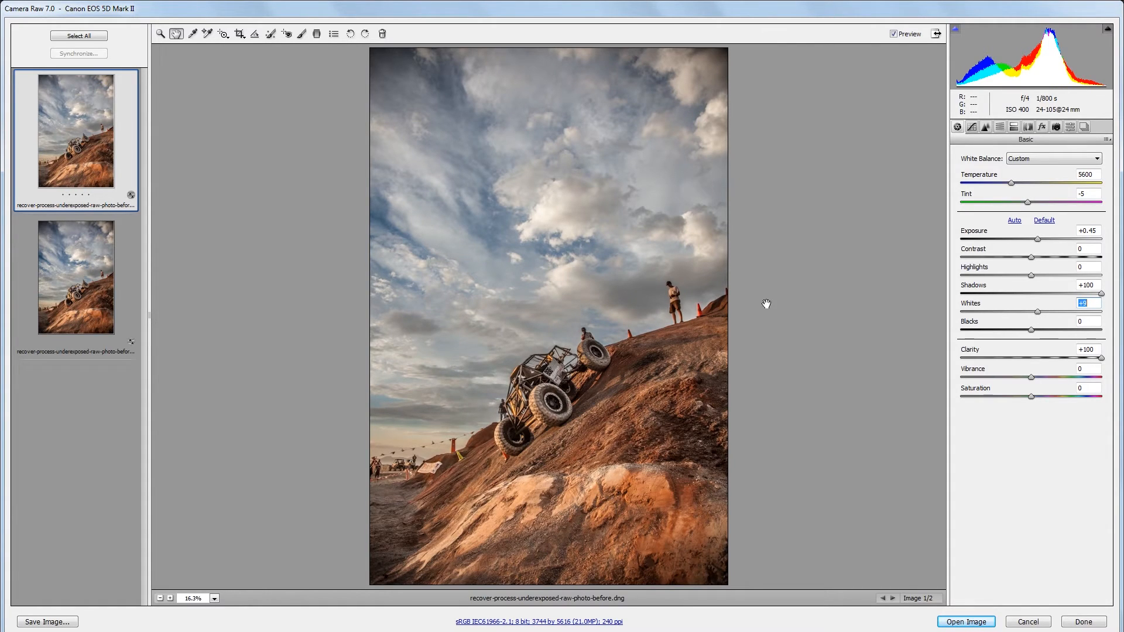
Step: Raise Sharpening Amount, then add a -10 Post Crop Vignetting to darken the edges
left_click(985, 126)
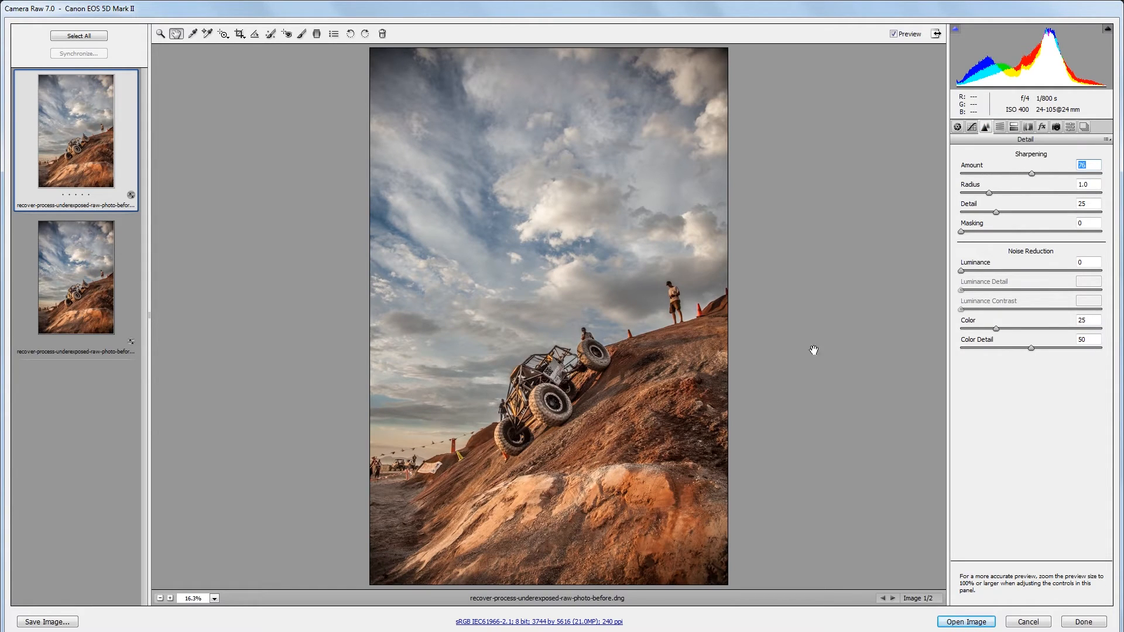
mouse_move(771, 330)
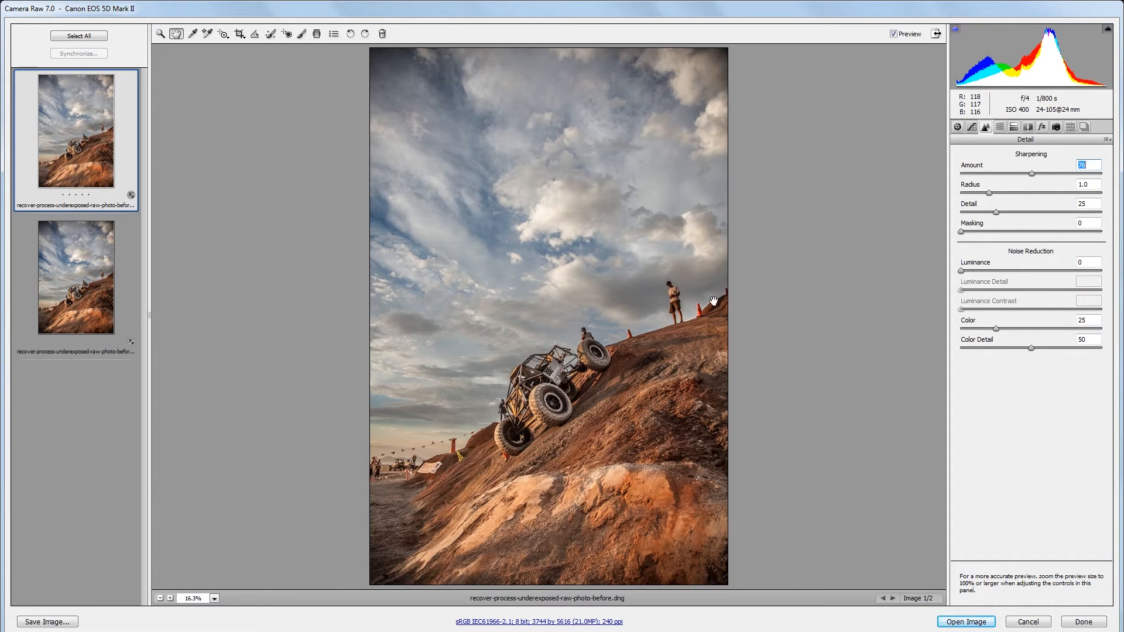
mouse_move(933, 235)
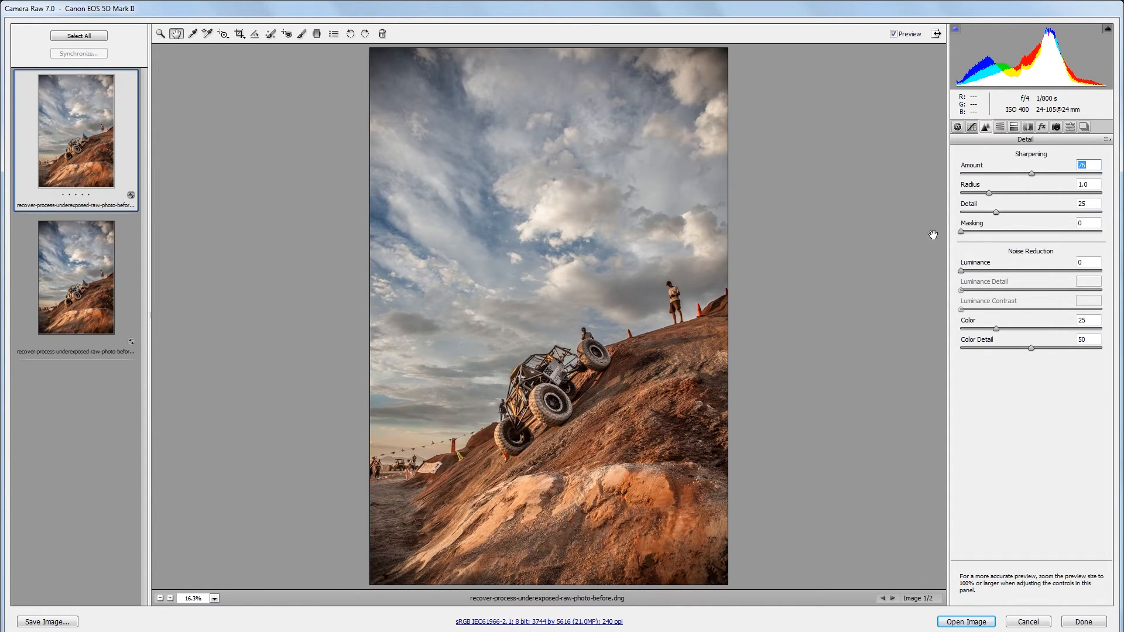
left_click(1042, 126)
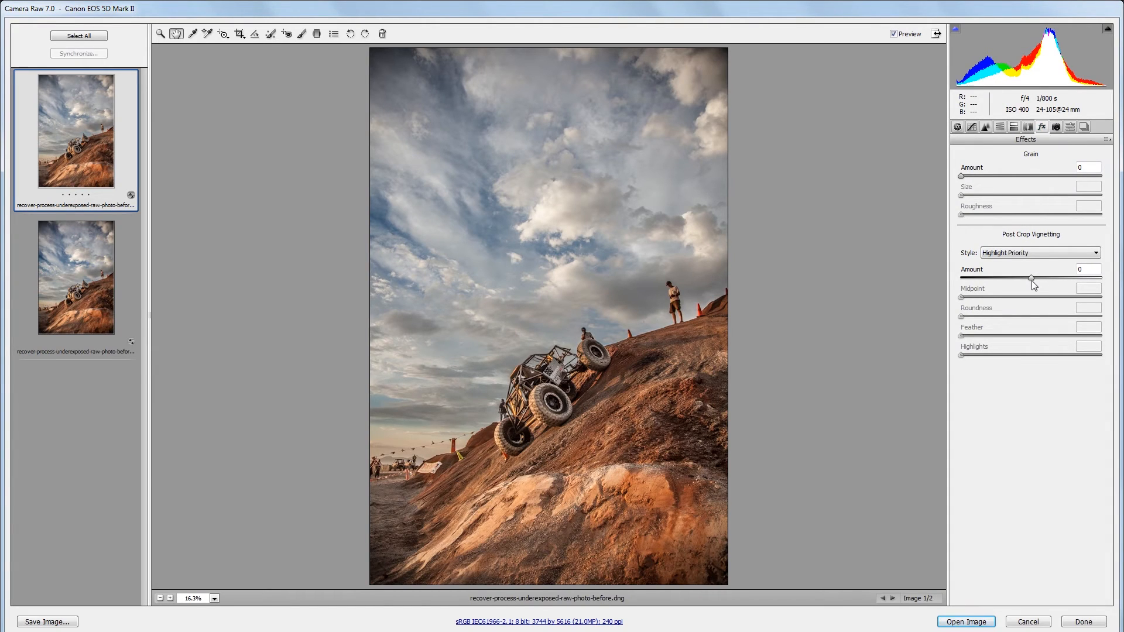
left_click_drag(1031, 278, 1023, 277)
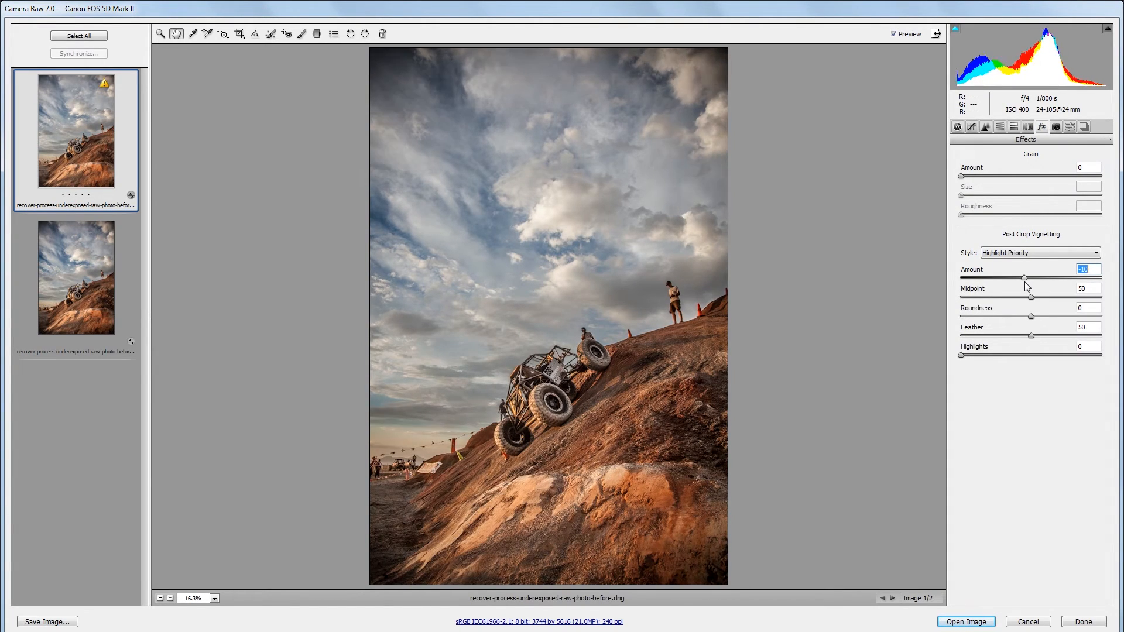
mouse_move(645, 256)
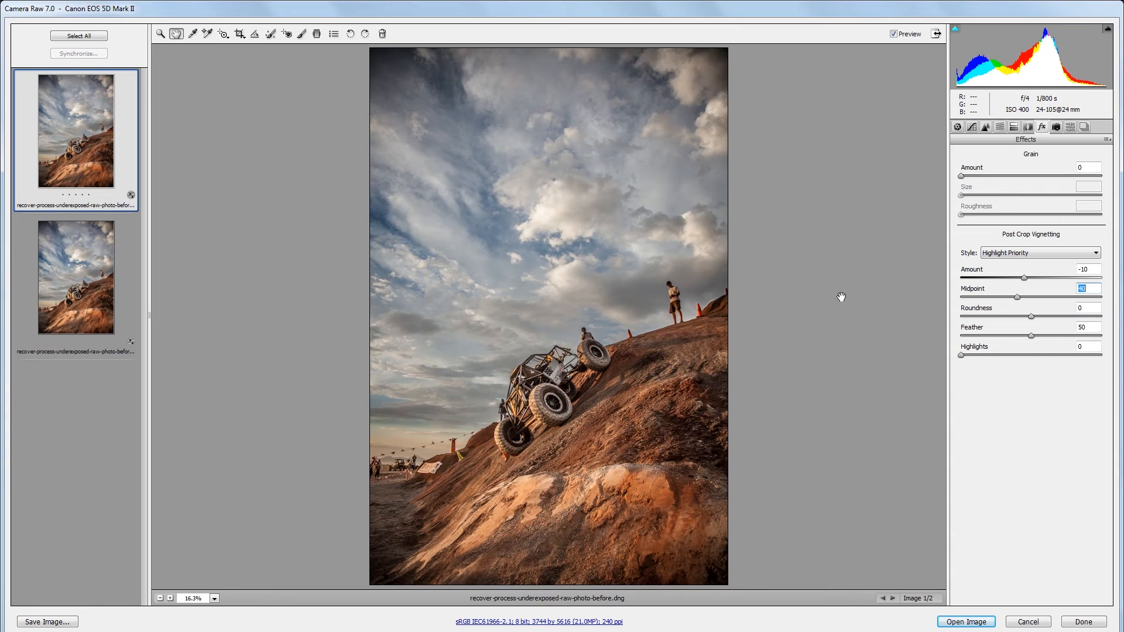
mouse_move(1013, 155)
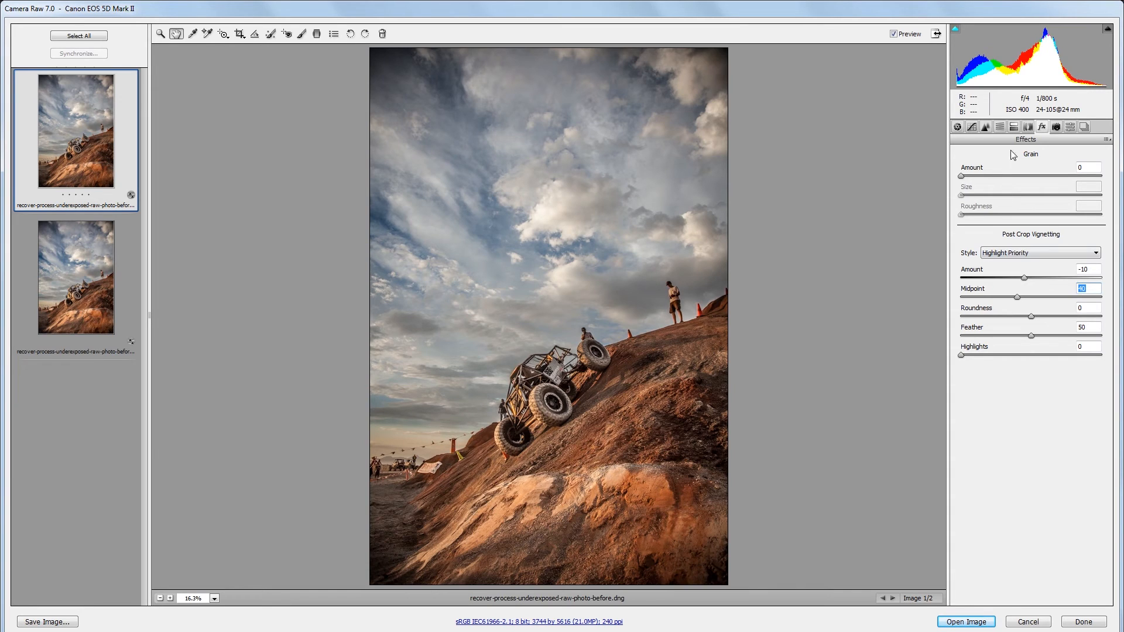
Step: Boost Blues saturation in HSL/Grayscale to deepen the sky
left_click(999, 127)
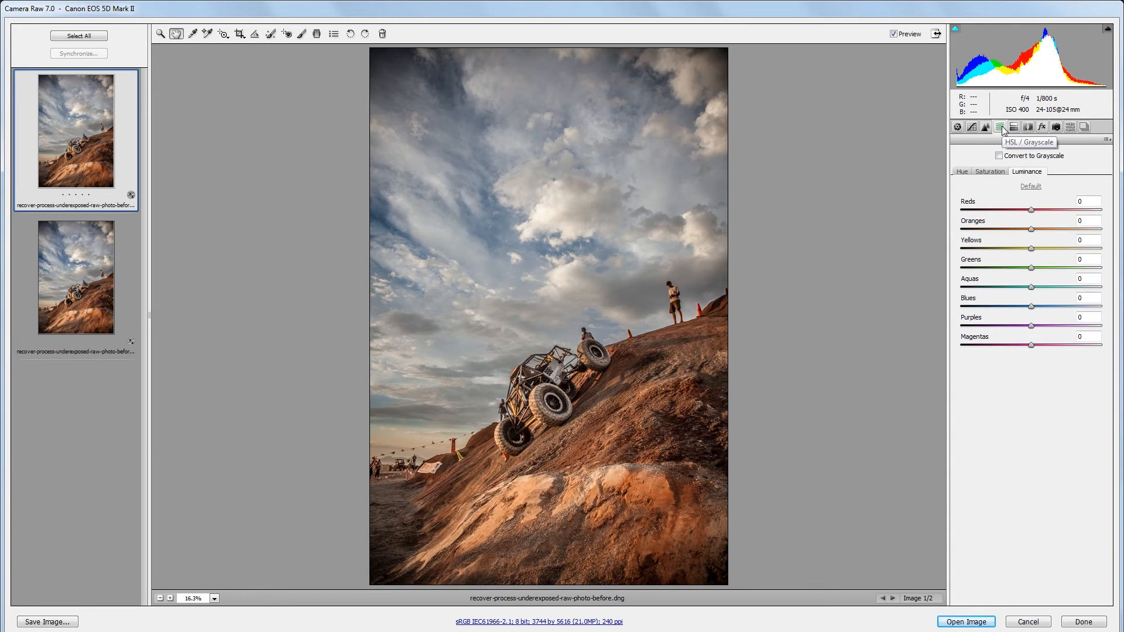
left_click(990, 171)
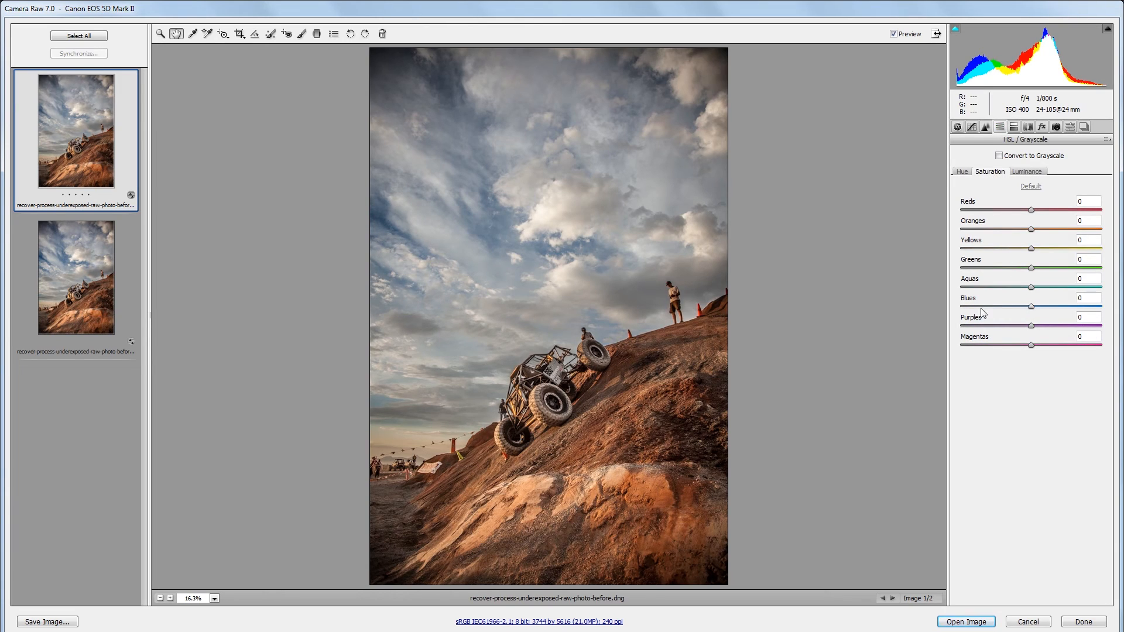
left_click_drag(1030, 306, 1039, 306)
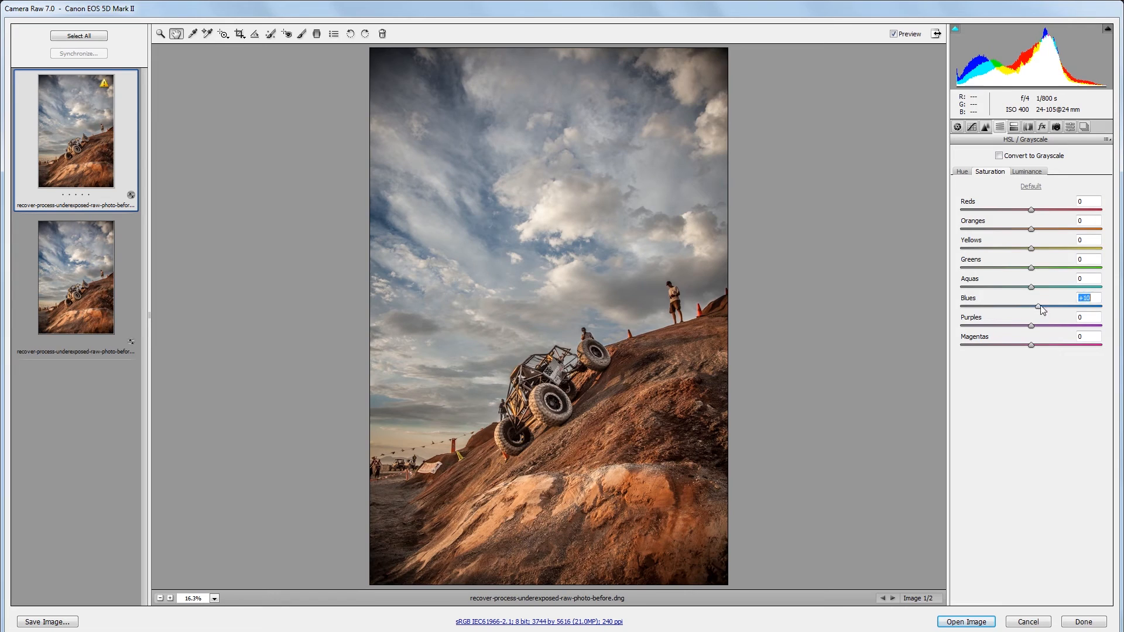
left_click_drag(1039, 308, 1065, 308)
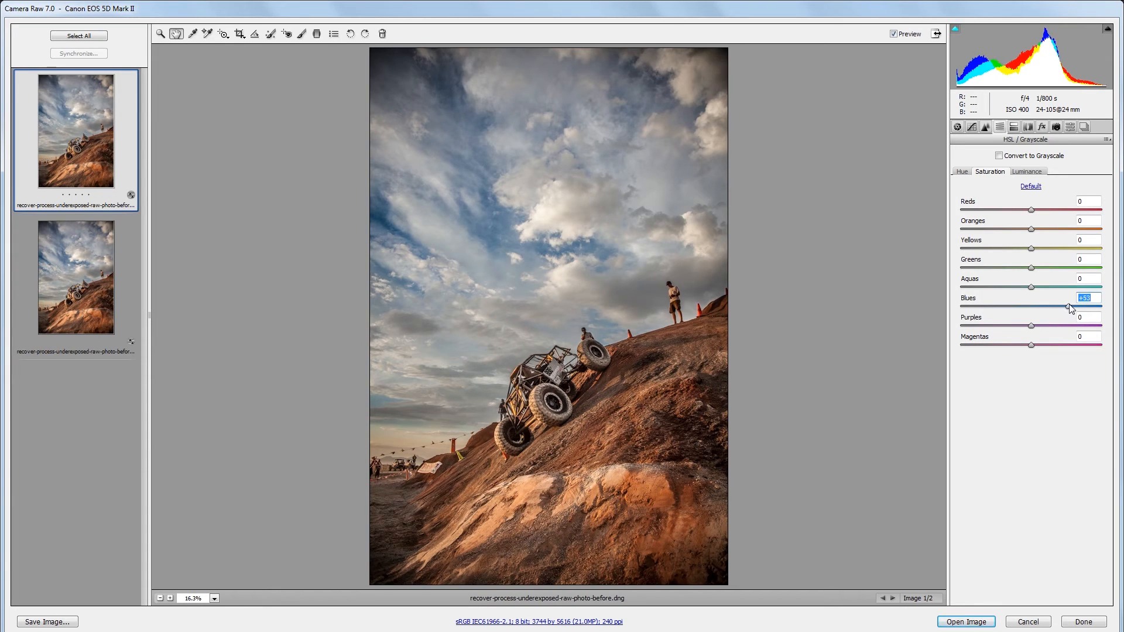
mouse_move(587, 228)
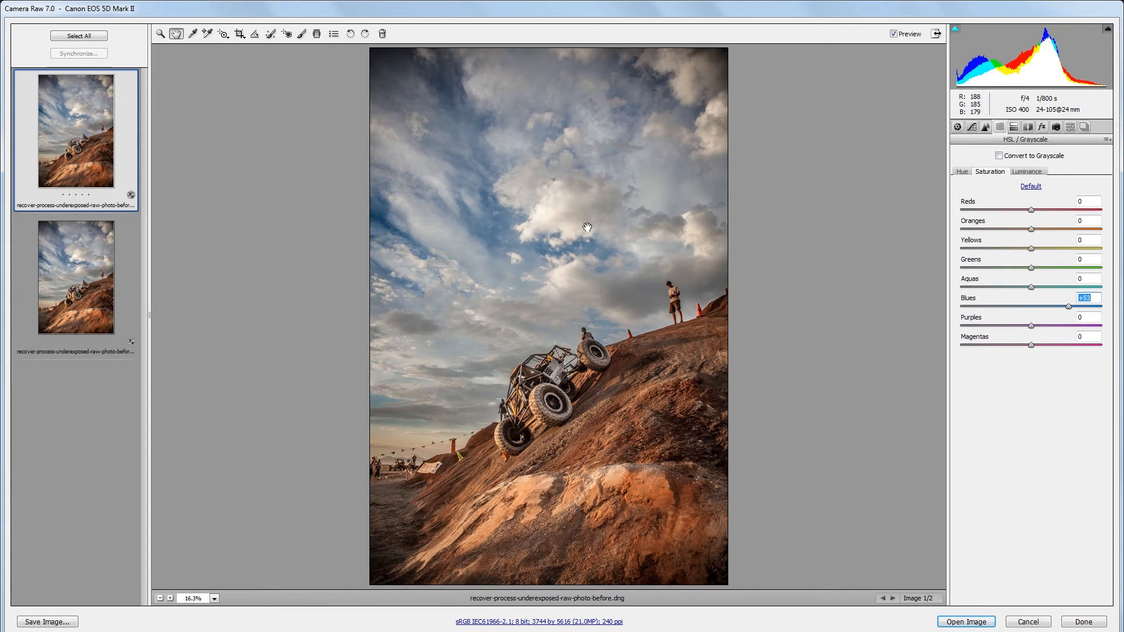
Step: Lower Blues luminance to -25 to darken the sky
left_click(1027, 171)
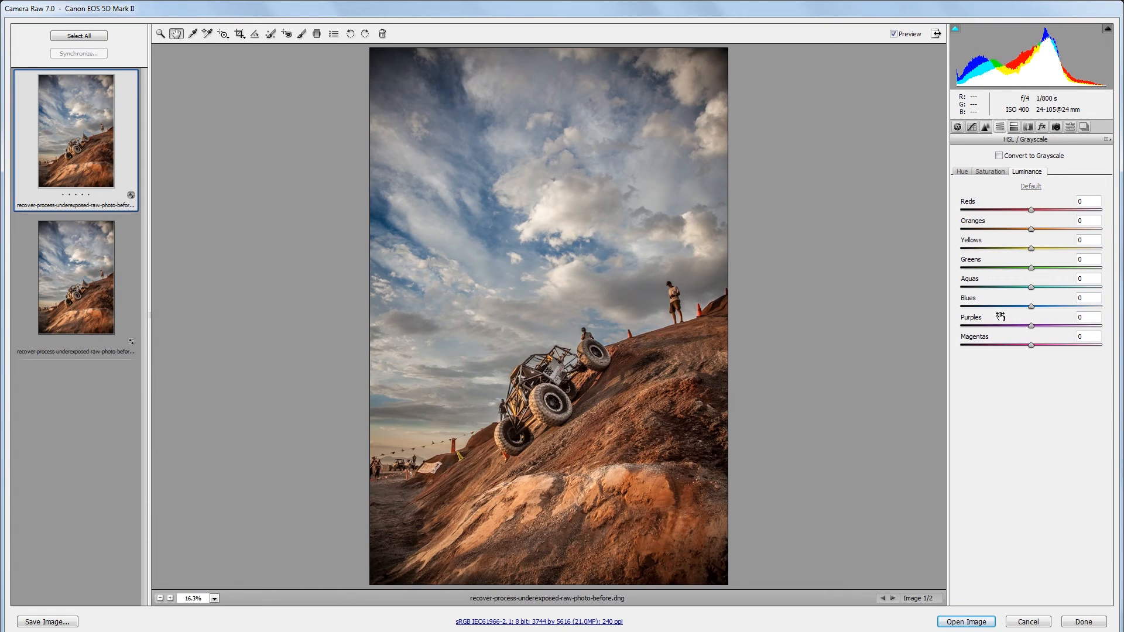
left_click_drag(1049, 306, 1017, 306)
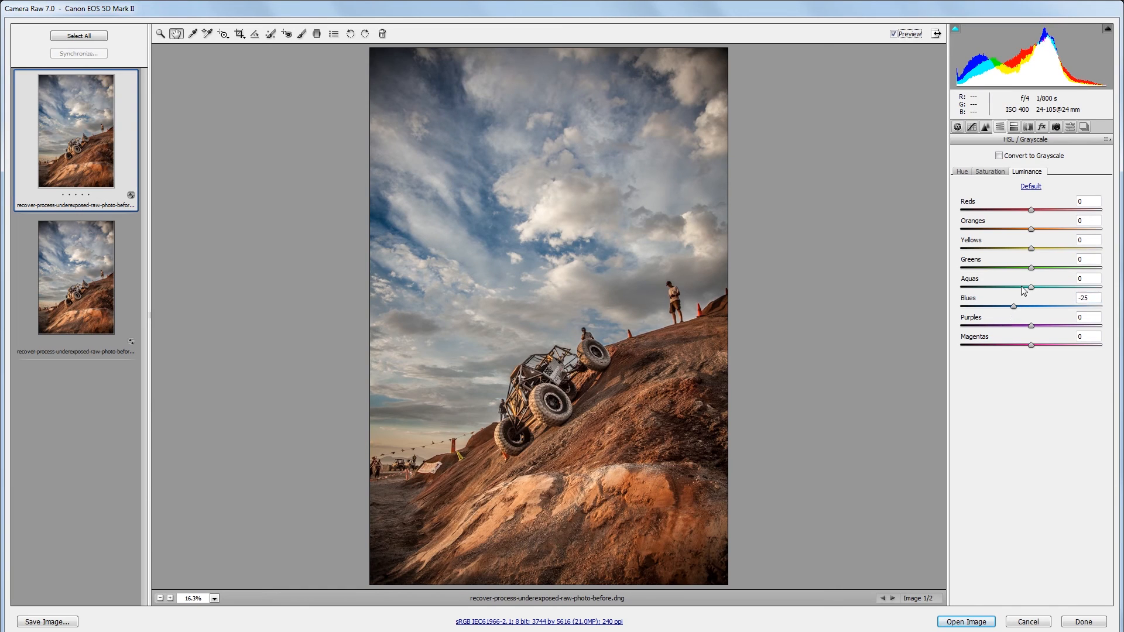
left_click(894, 34)
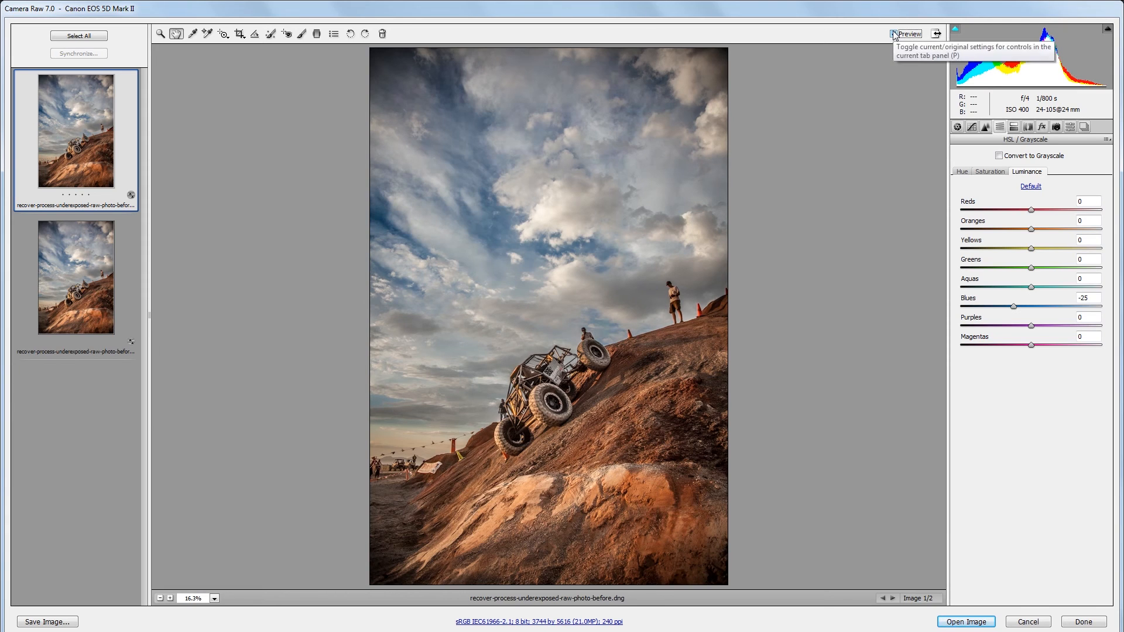
left_click(893, 34)
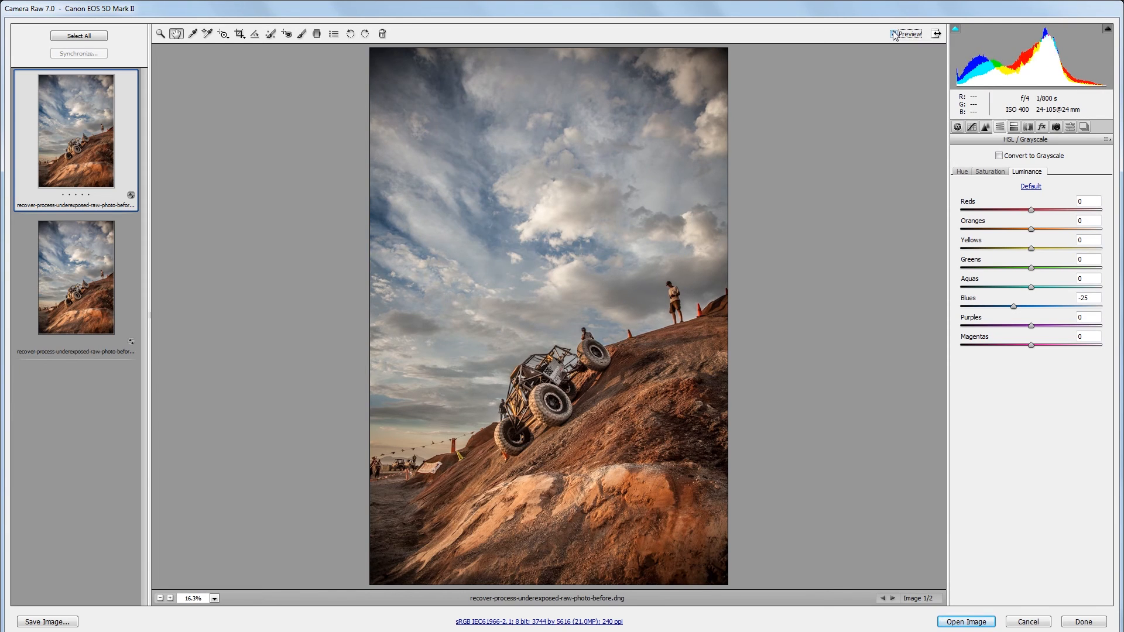
left_click(893, 34)
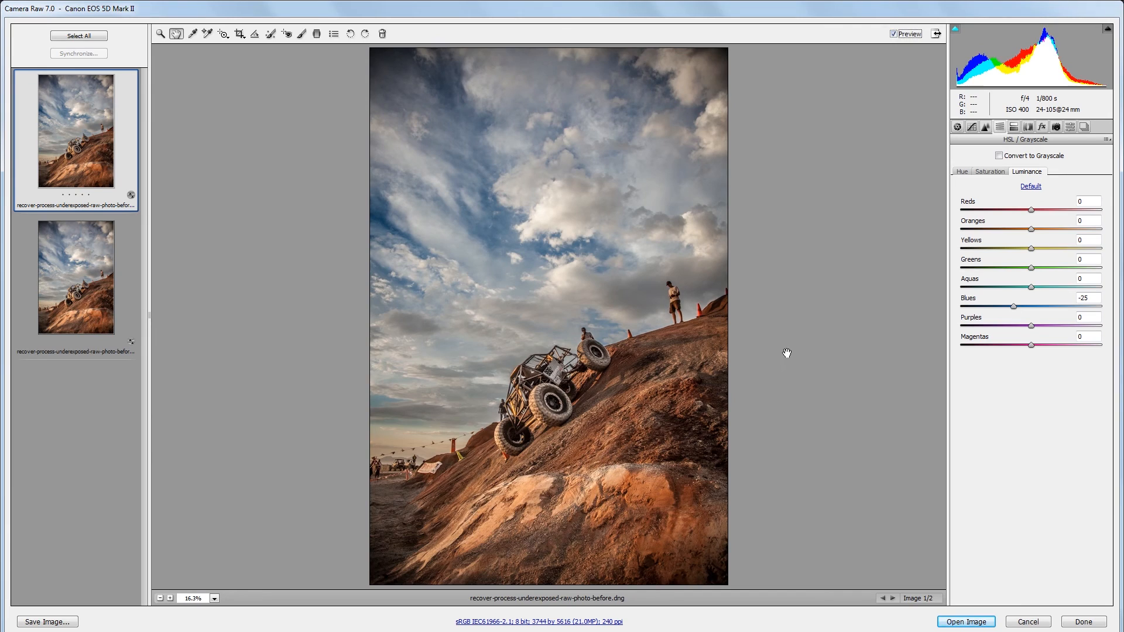